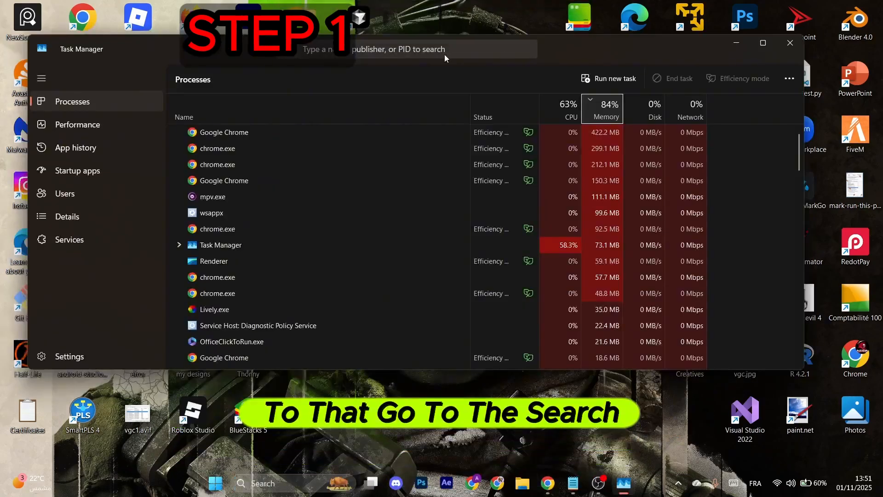
Step: Filter the Processes list with 'STEA' and end the Steam (32 bit) task
{"action": "left_click", "coordinate": [406, 49]}
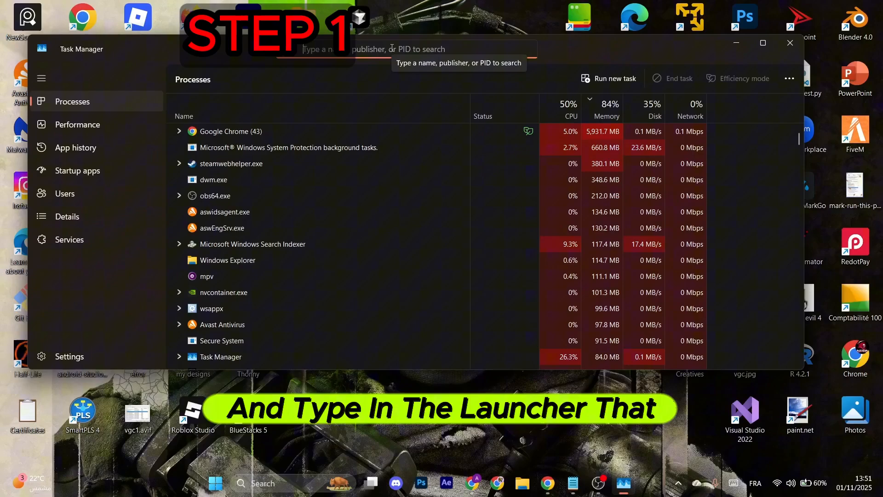
{"action": "type", "text": "STEA"}
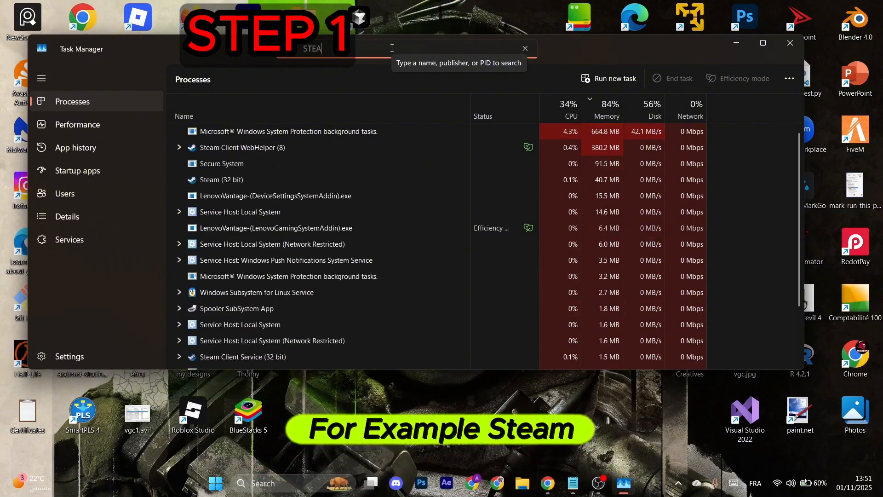
{"action": "type", "text": "STEA"}
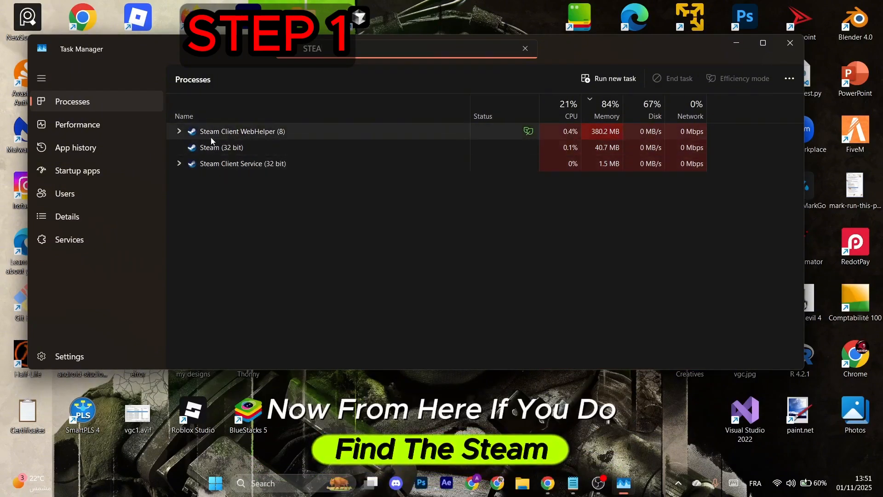
{"action": "left_click", "coordinate": [220, 147]}
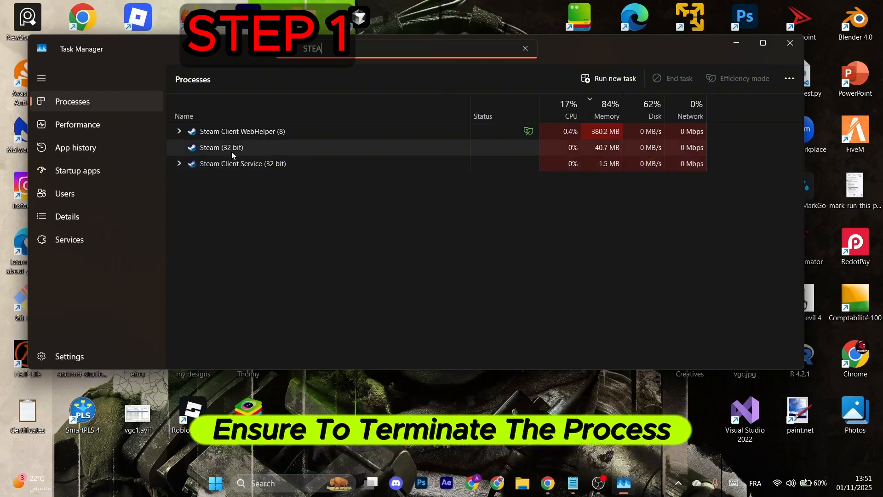
{"action": "right_click", "coordinate": [219, 147]}
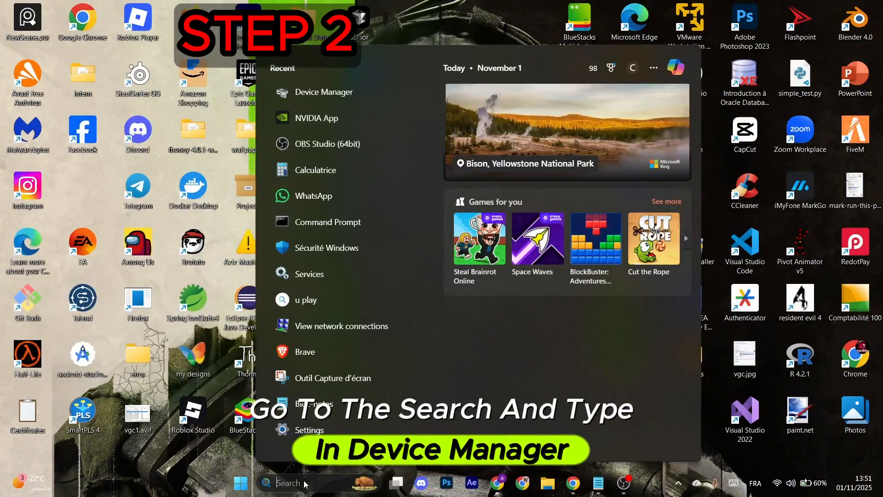
Step: Run an automatic driver search for the NVIDIA RTX 3050 Laptop GPU; best driver already installed
{"action": "left_click", "coordinate": [324, 92]}
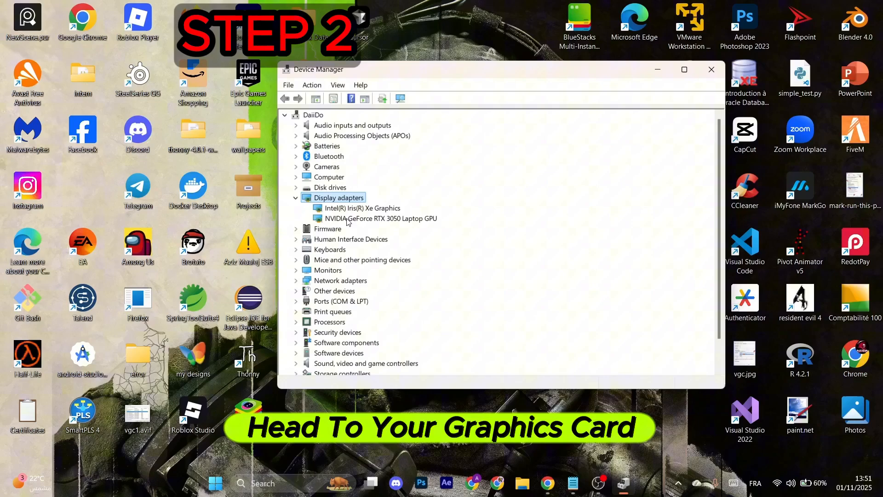
{"action": "right_click", "coordinate": [380, 218]}
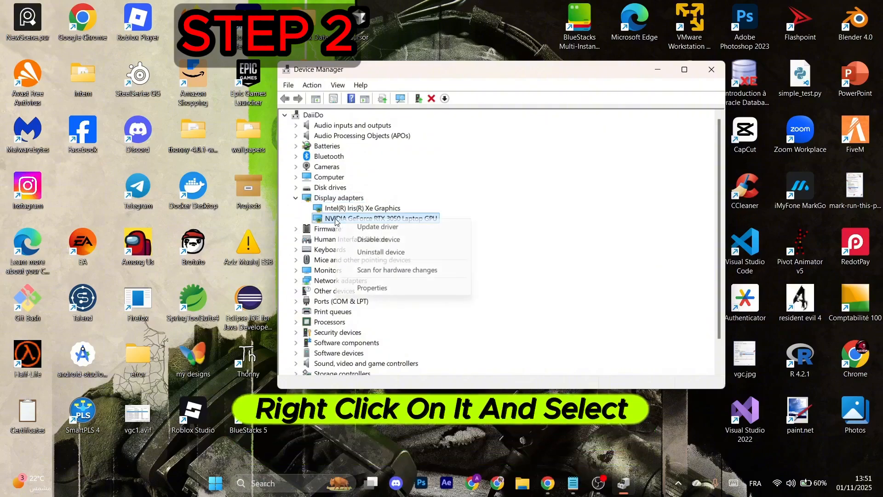
{"action": "left_click", "coordinate": [376, 226]}
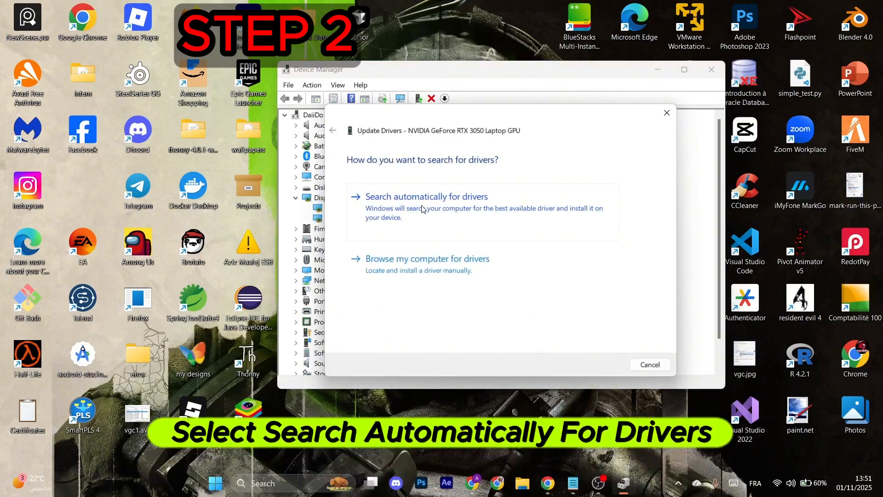
{"action": "left_click", "coordinate": [426, 196]}
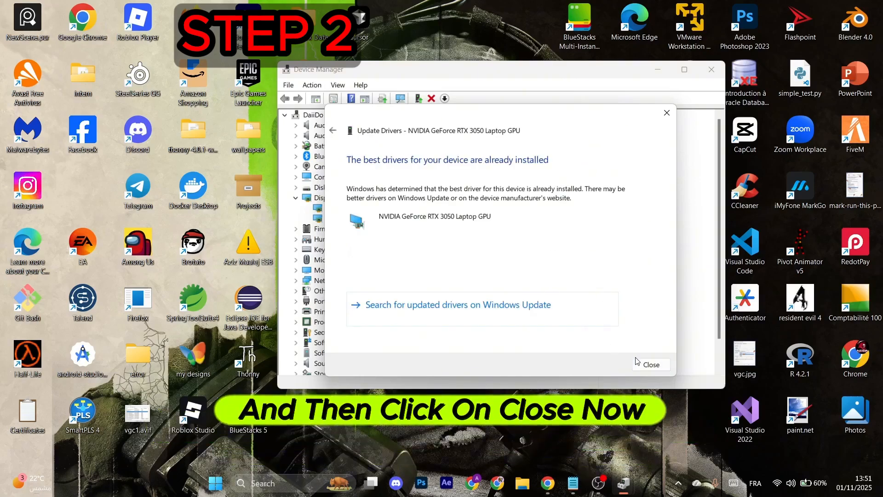
{"action": "left_click", "coordinate": [650, 364]}
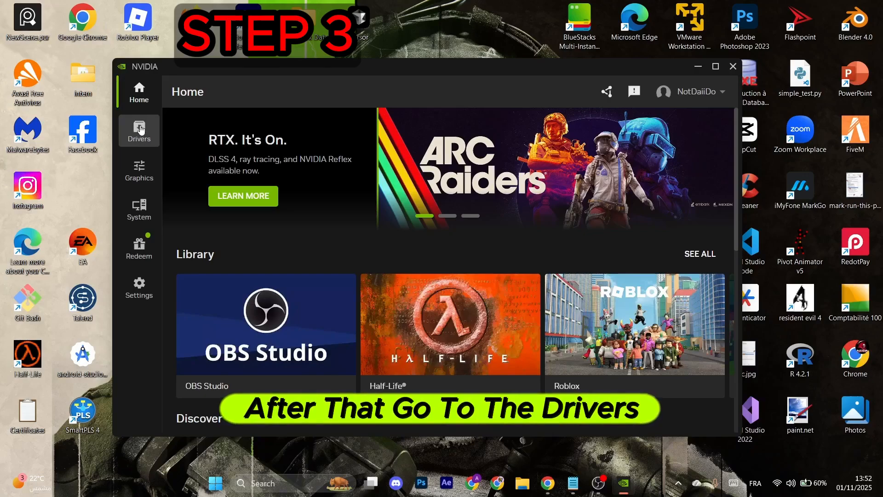
Step: Confirm GeForce Game Ready Driver 581.57 is installed and current, then close the NVIDIA App
{"action": "left_click", "coordinate": [139, 131]}
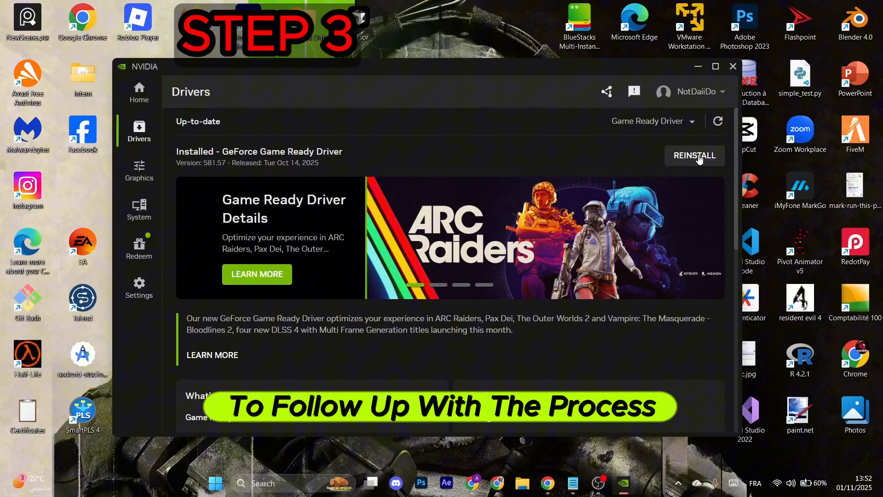
{"action": "left_click", "coordinate": [733, 66]}
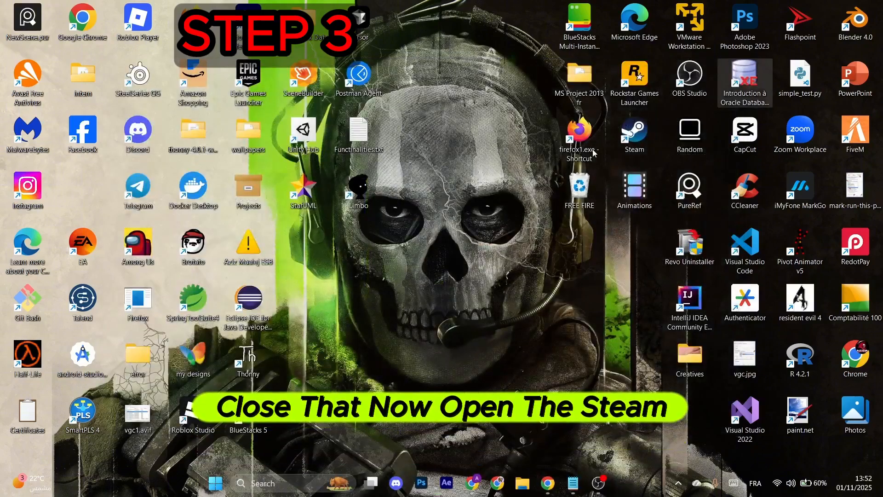
Step: Launch Steam, select Half-Life from Collections and verify the integrity of its installed files
{"action": "double_click", "coordinate": [632, 135]}
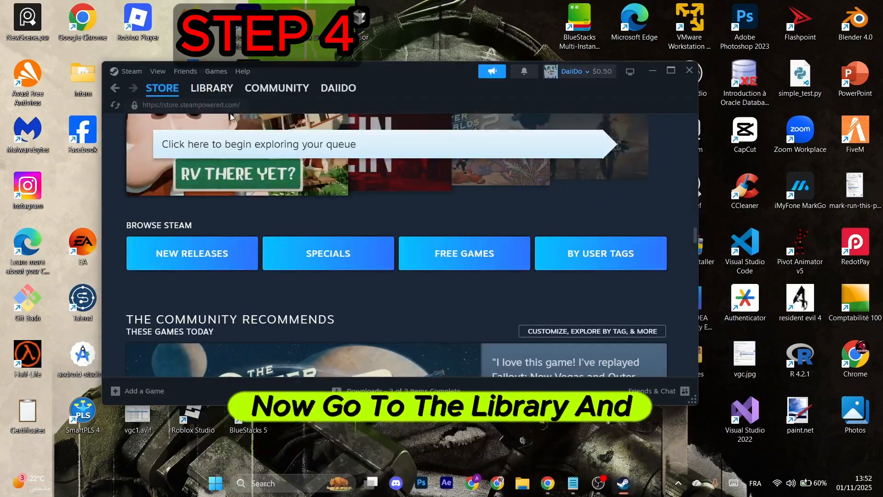
{"action": "left_click", "coordinate": [211, 88]}
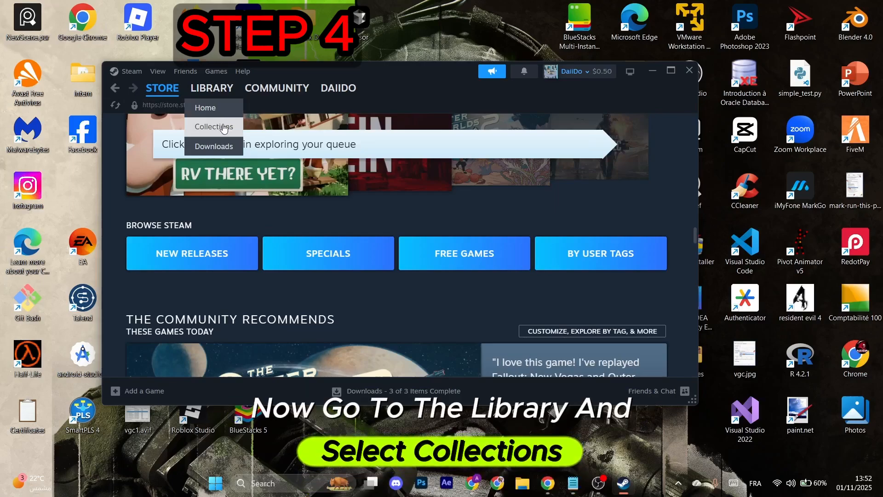
{"action": "left_click", "coordinate": [213, 126]}
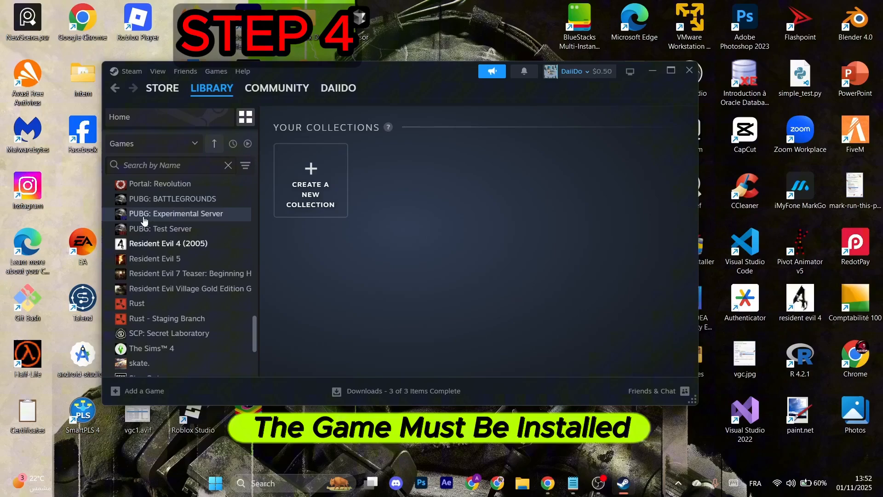
{"action": "left_click", "coordinate": [621, 267]}
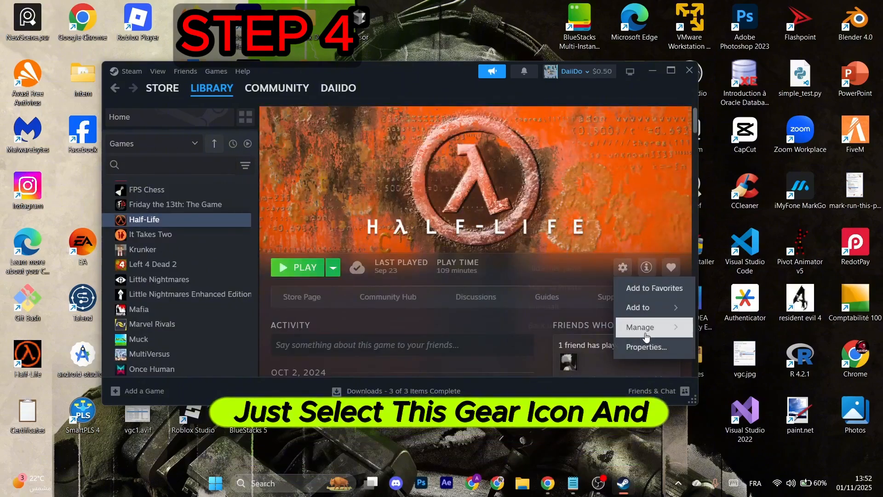
{"action": "left_click", "coordinate": [646, 347]}
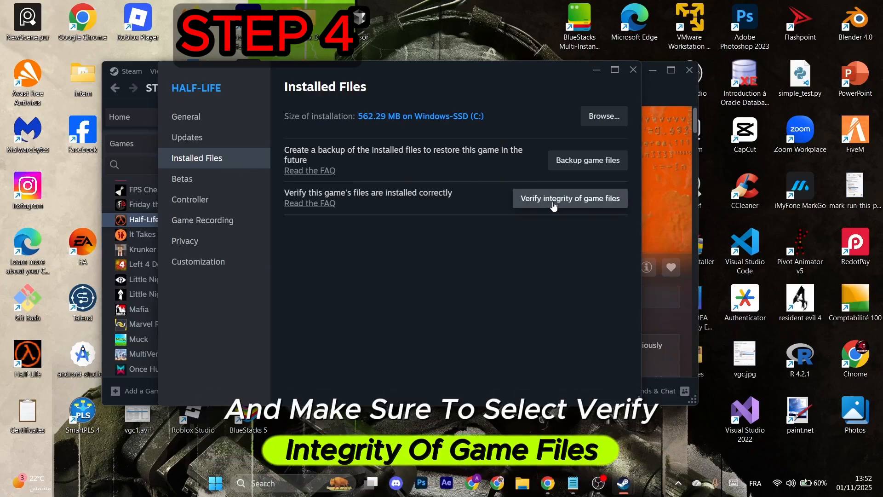
{"action": "left_click", "coordinate": [569, 198]}
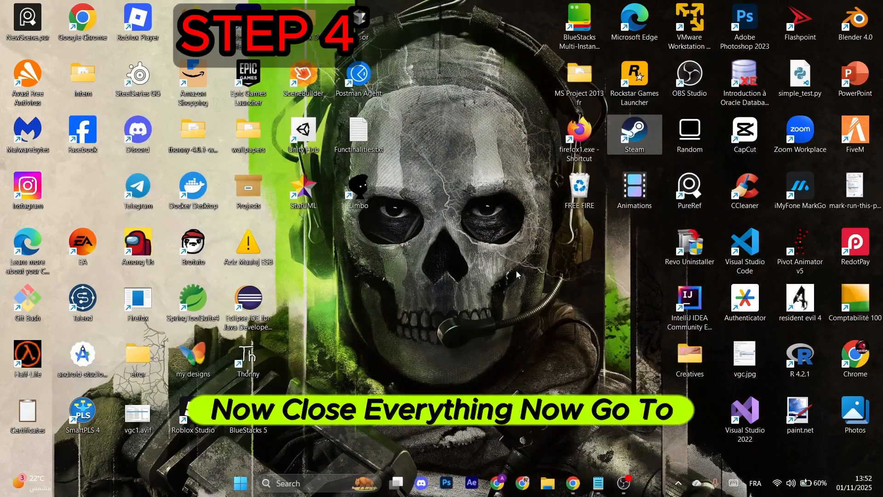
Step: Check Windows Update for new updates via Settings, then return to the Start menu
{"action": "left_click", "coordinate": [240, 482]}
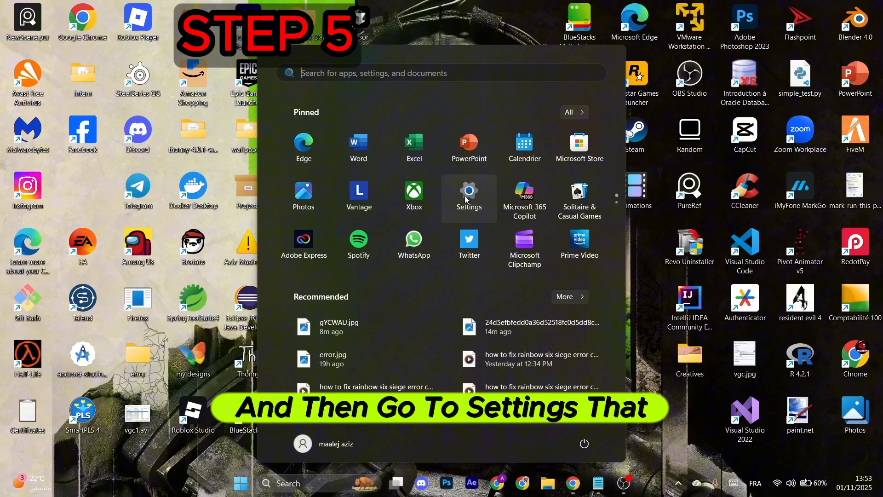
{"action": "left_click", "coordinate": [468, 191]}
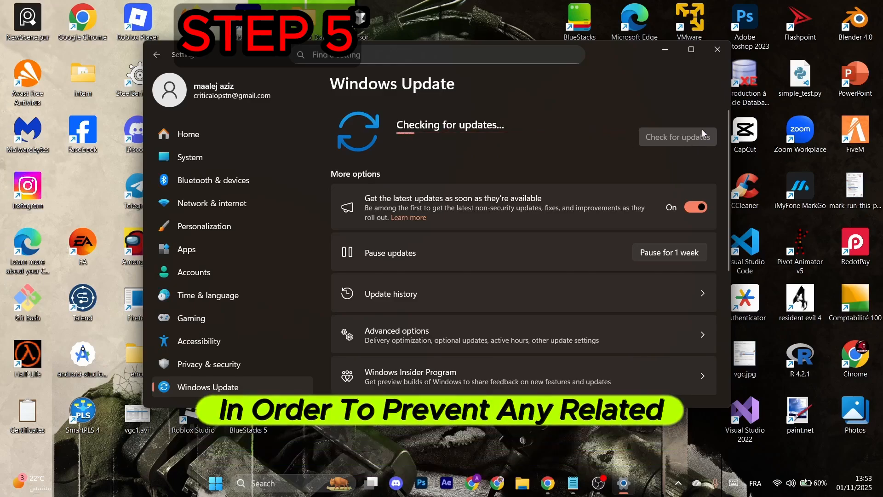
{"action": "left_click", "coordinate": [716, 49]}
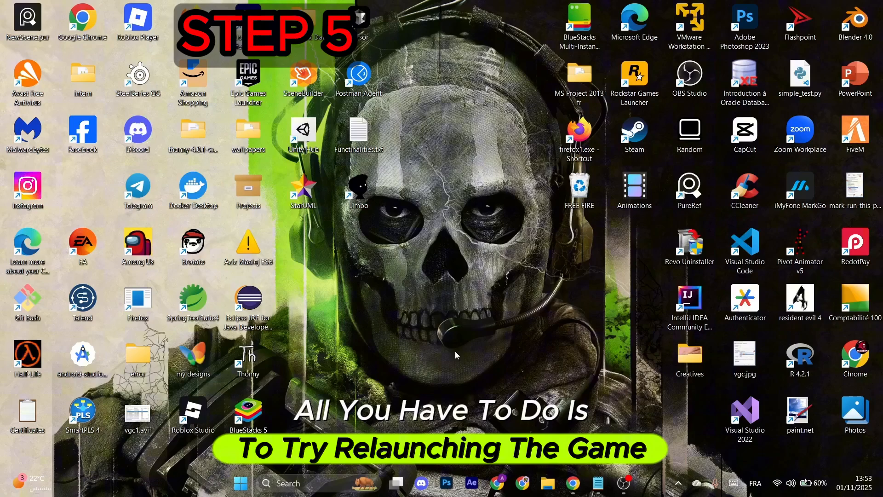
{"action": "left_click", "coordinate": [240, 483]}
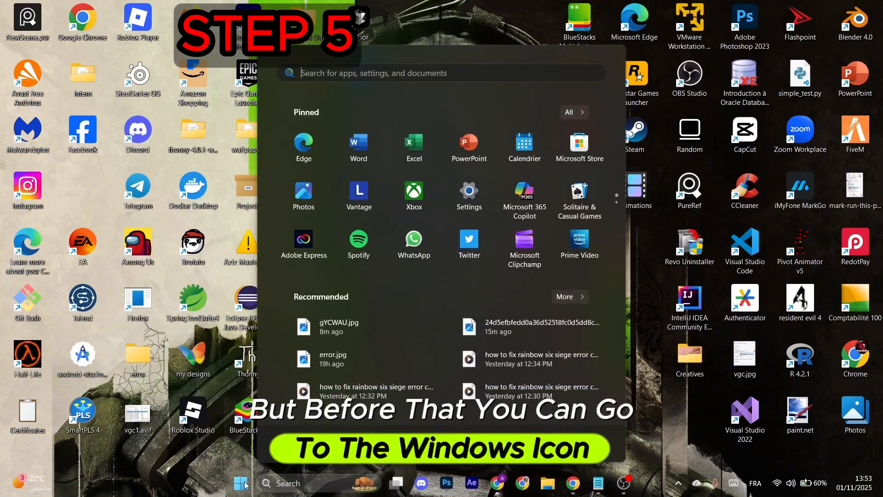